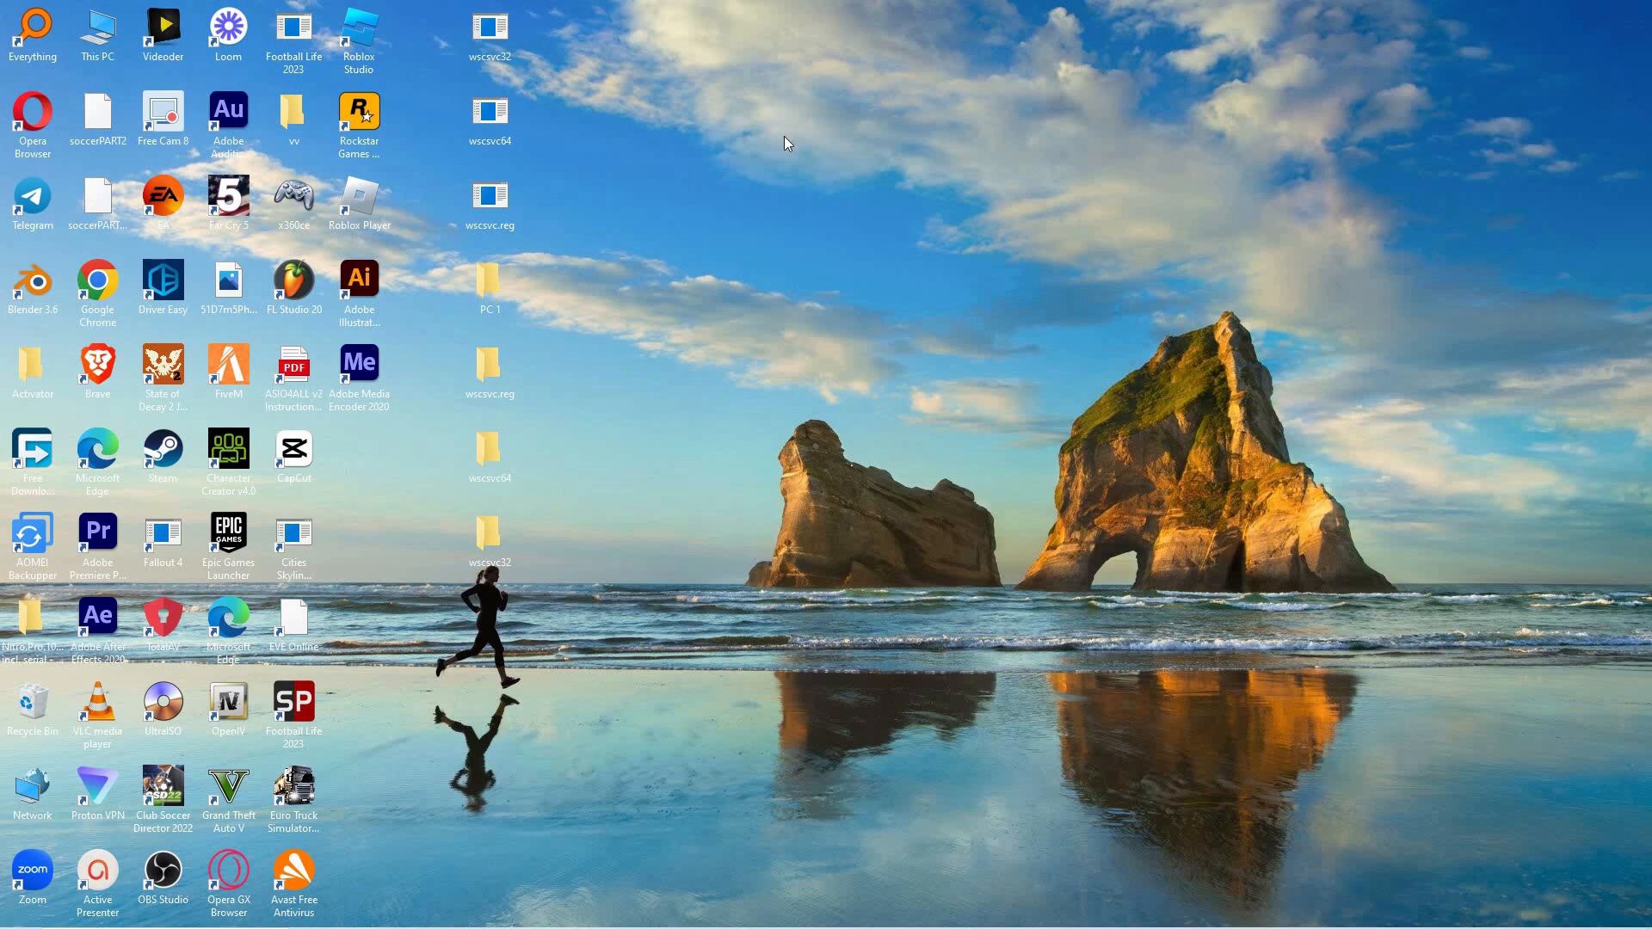
mouse_move(796, 153)
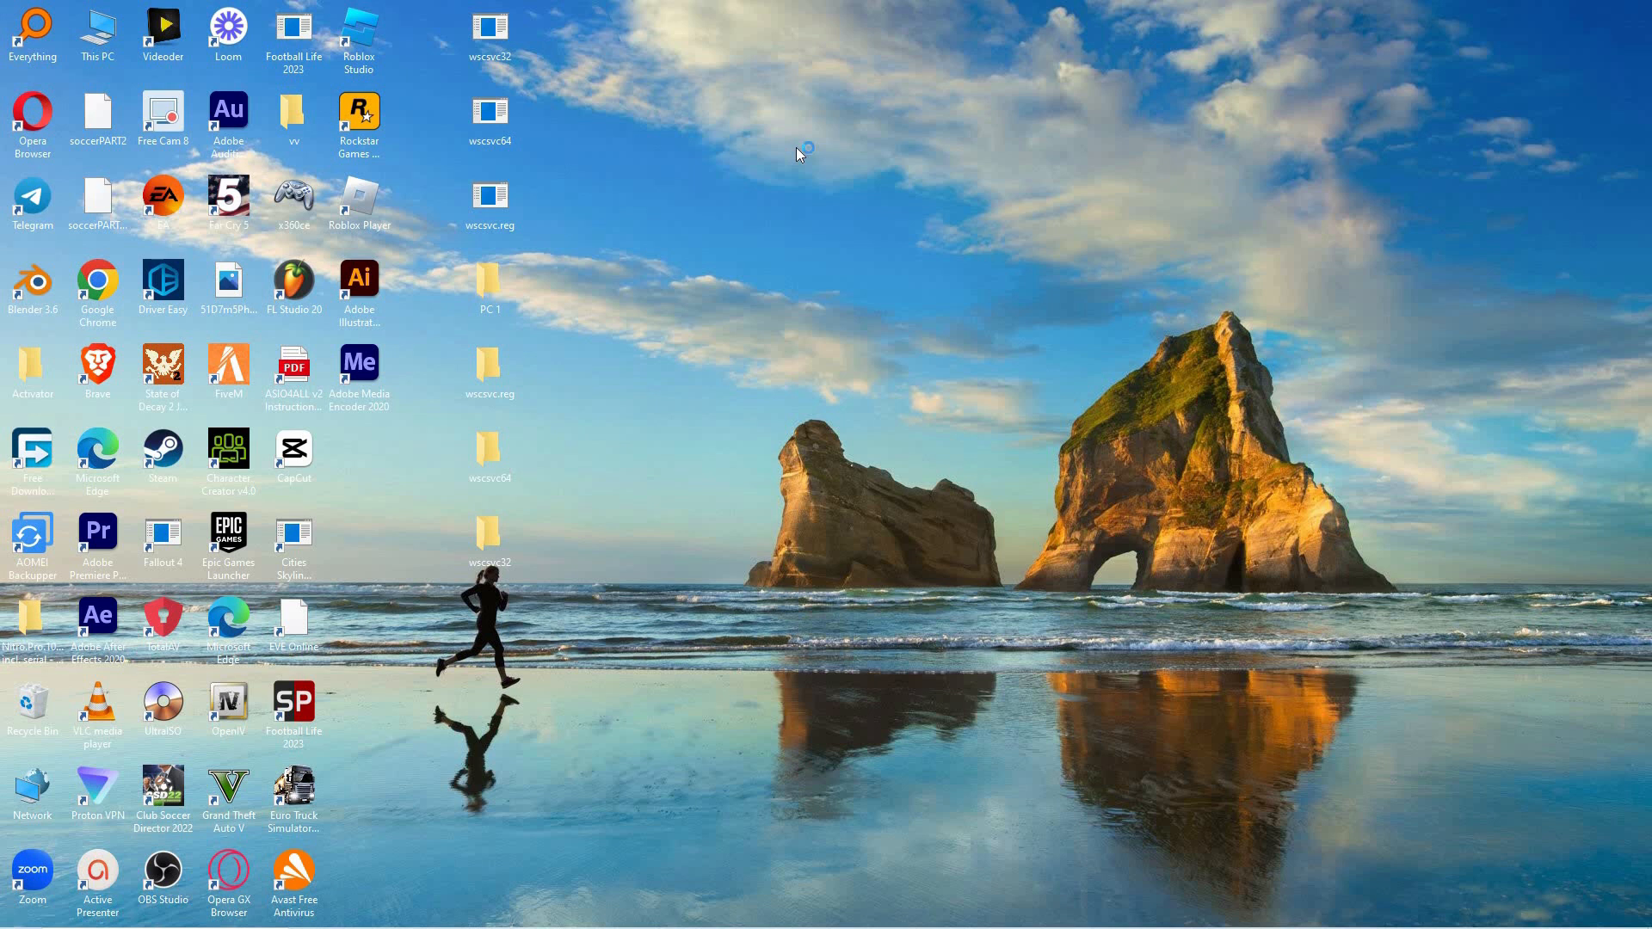
mouse_move(678, 210)
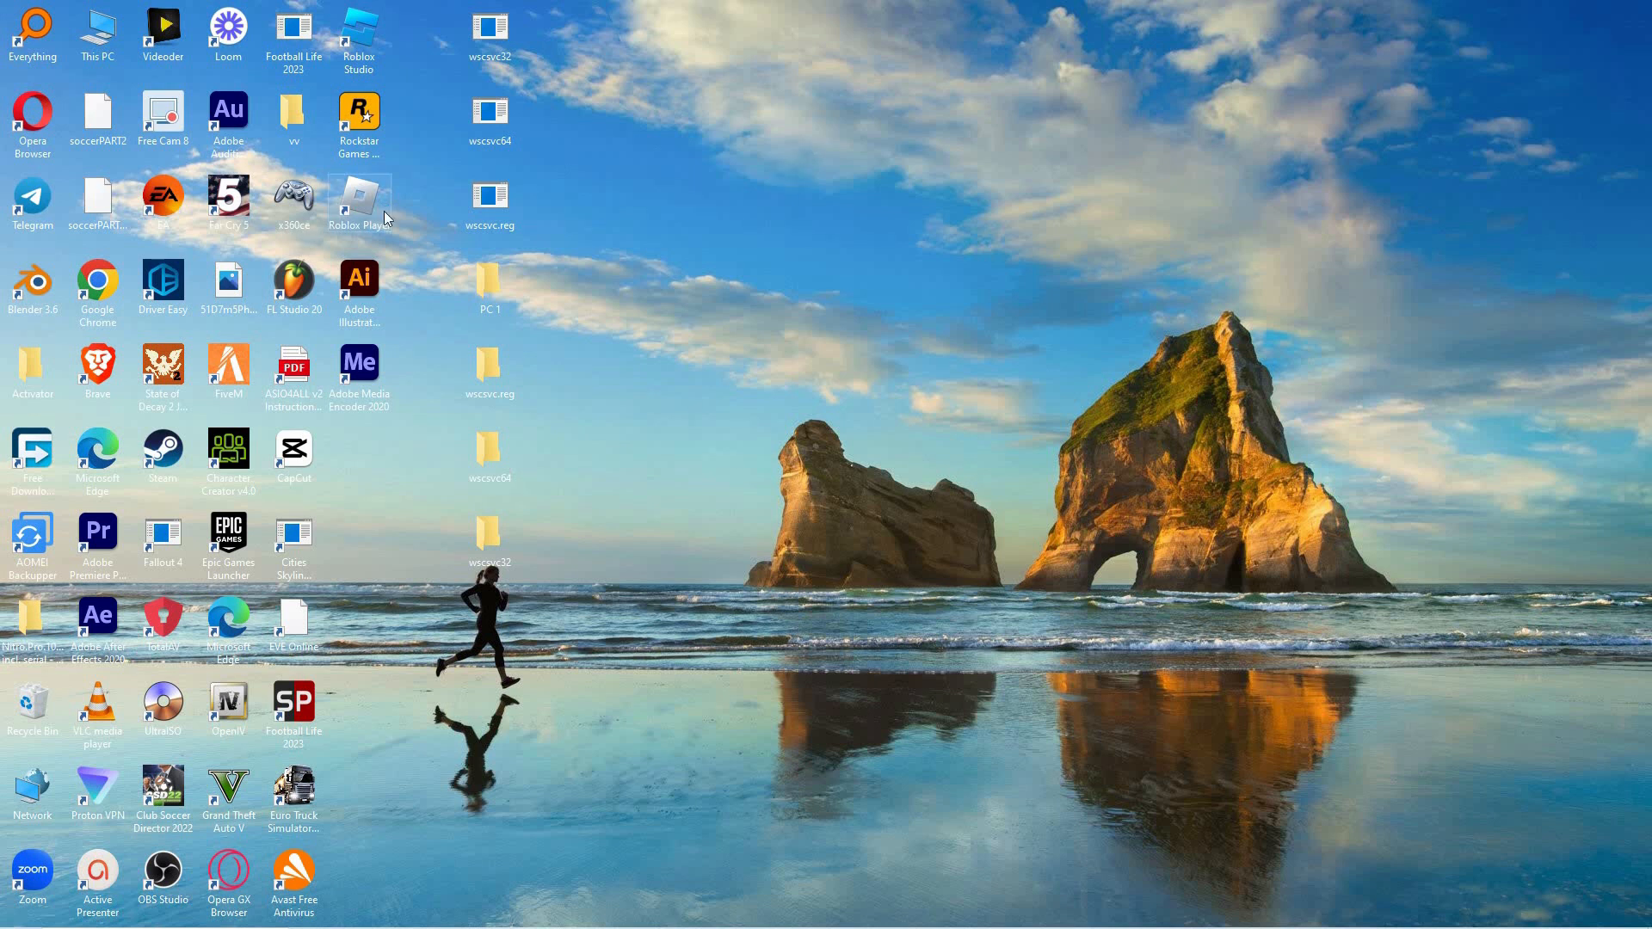
Open the file location of the Roblox Player desktop shortcut via its context menu
right_click(360, 200)
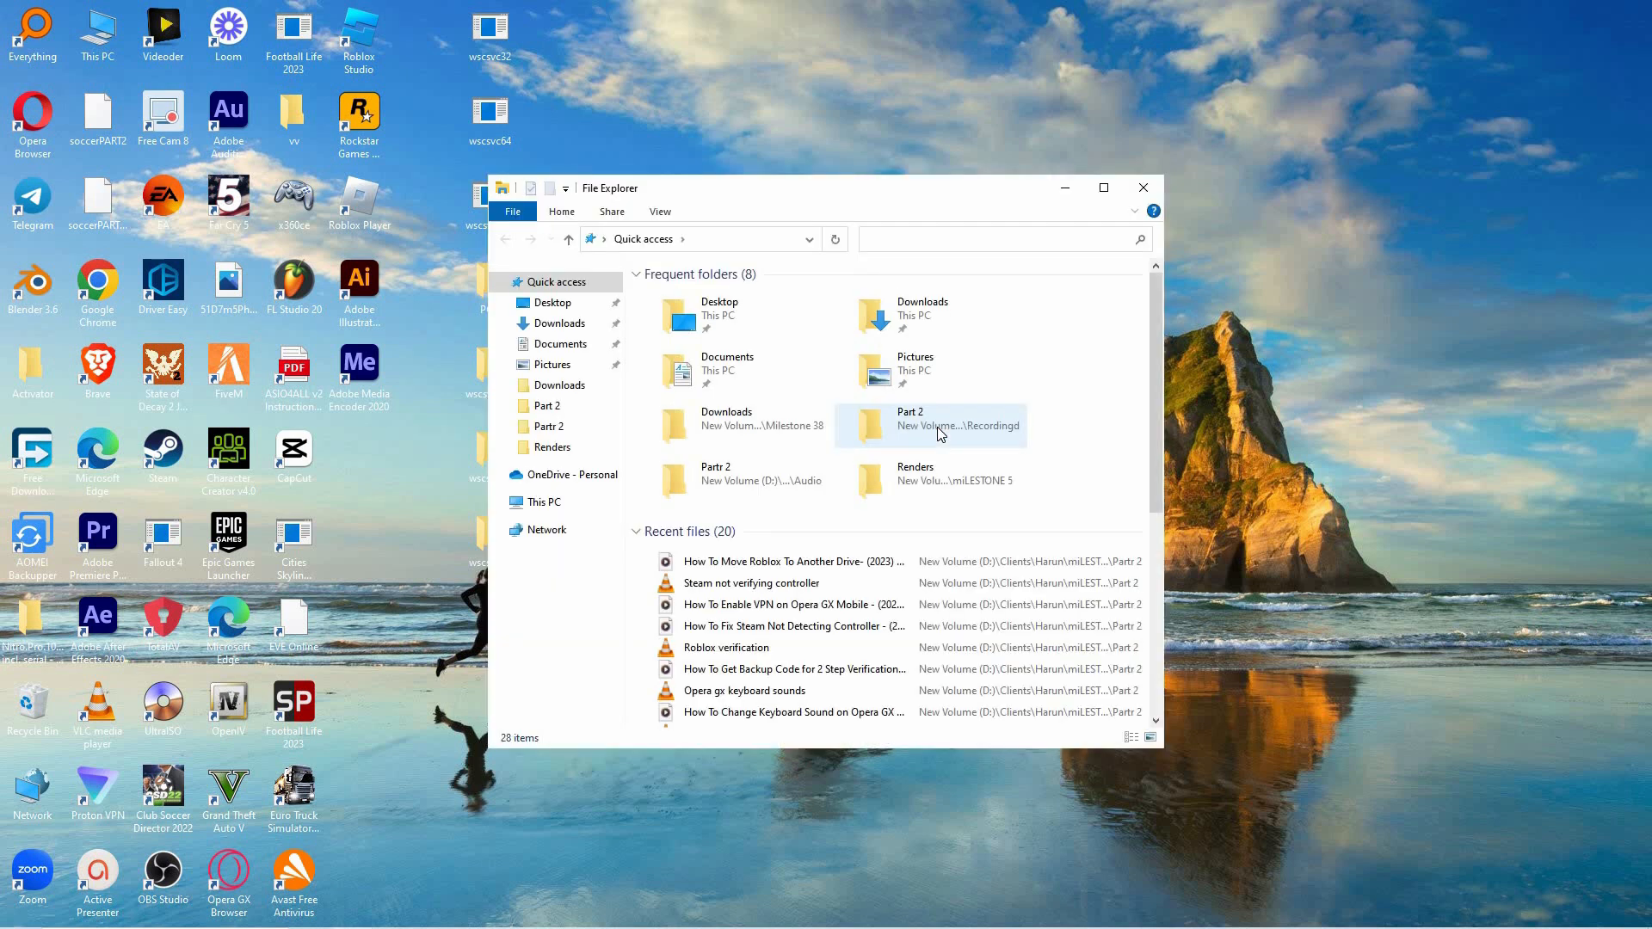
mouse_move(1012, 370)
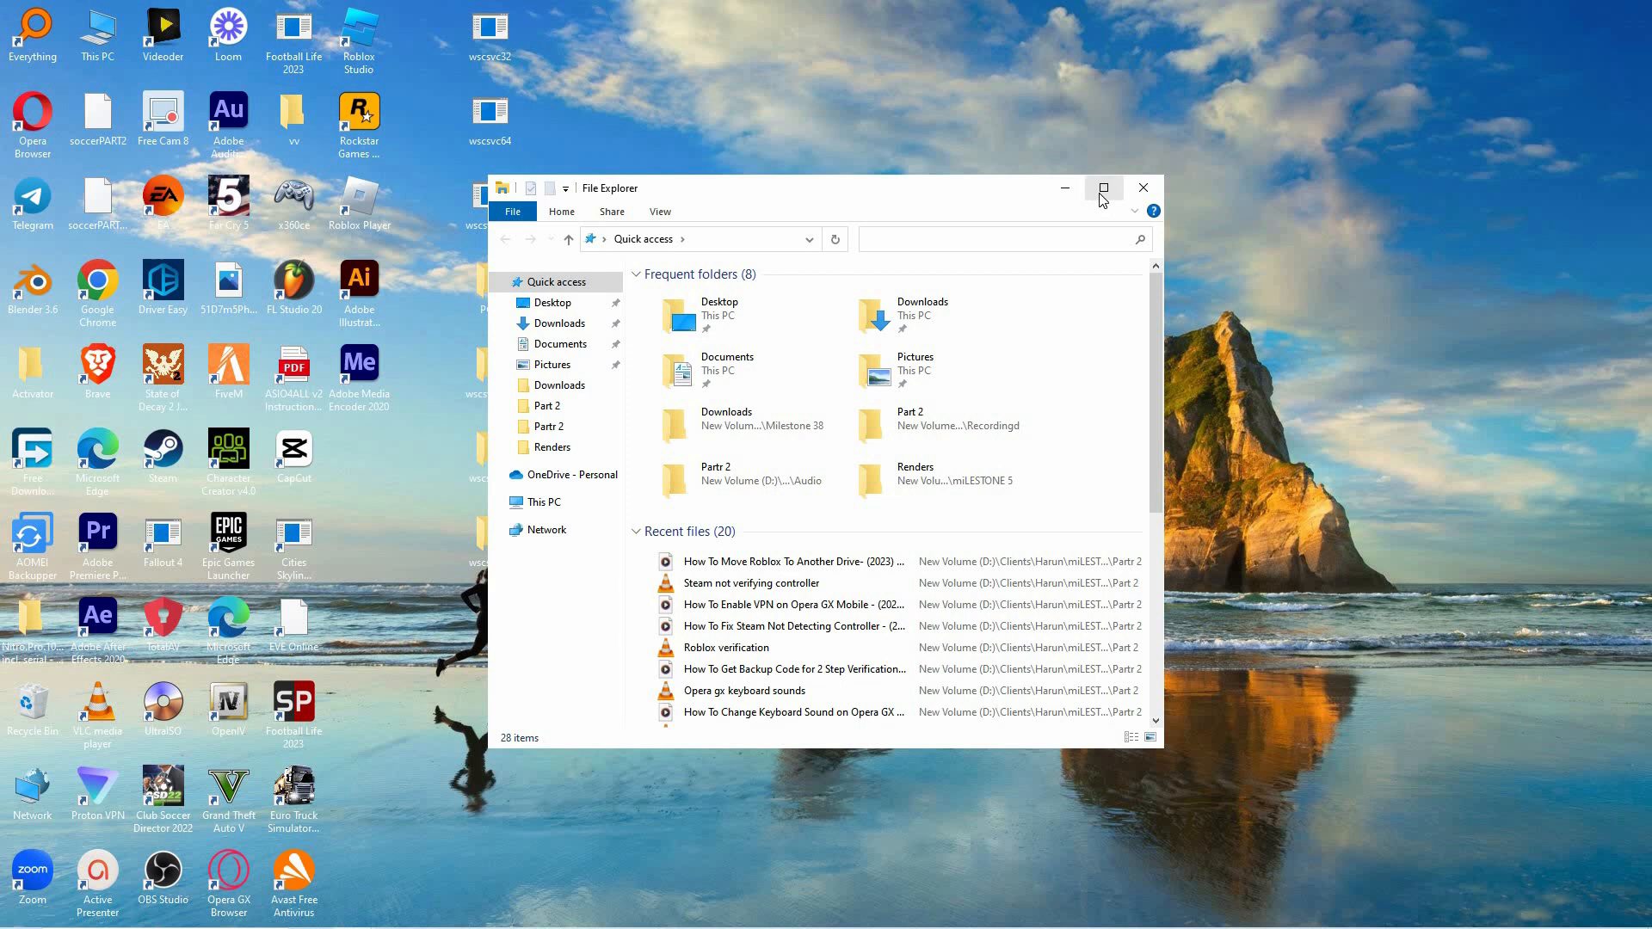
mouse_move(1105, 189)
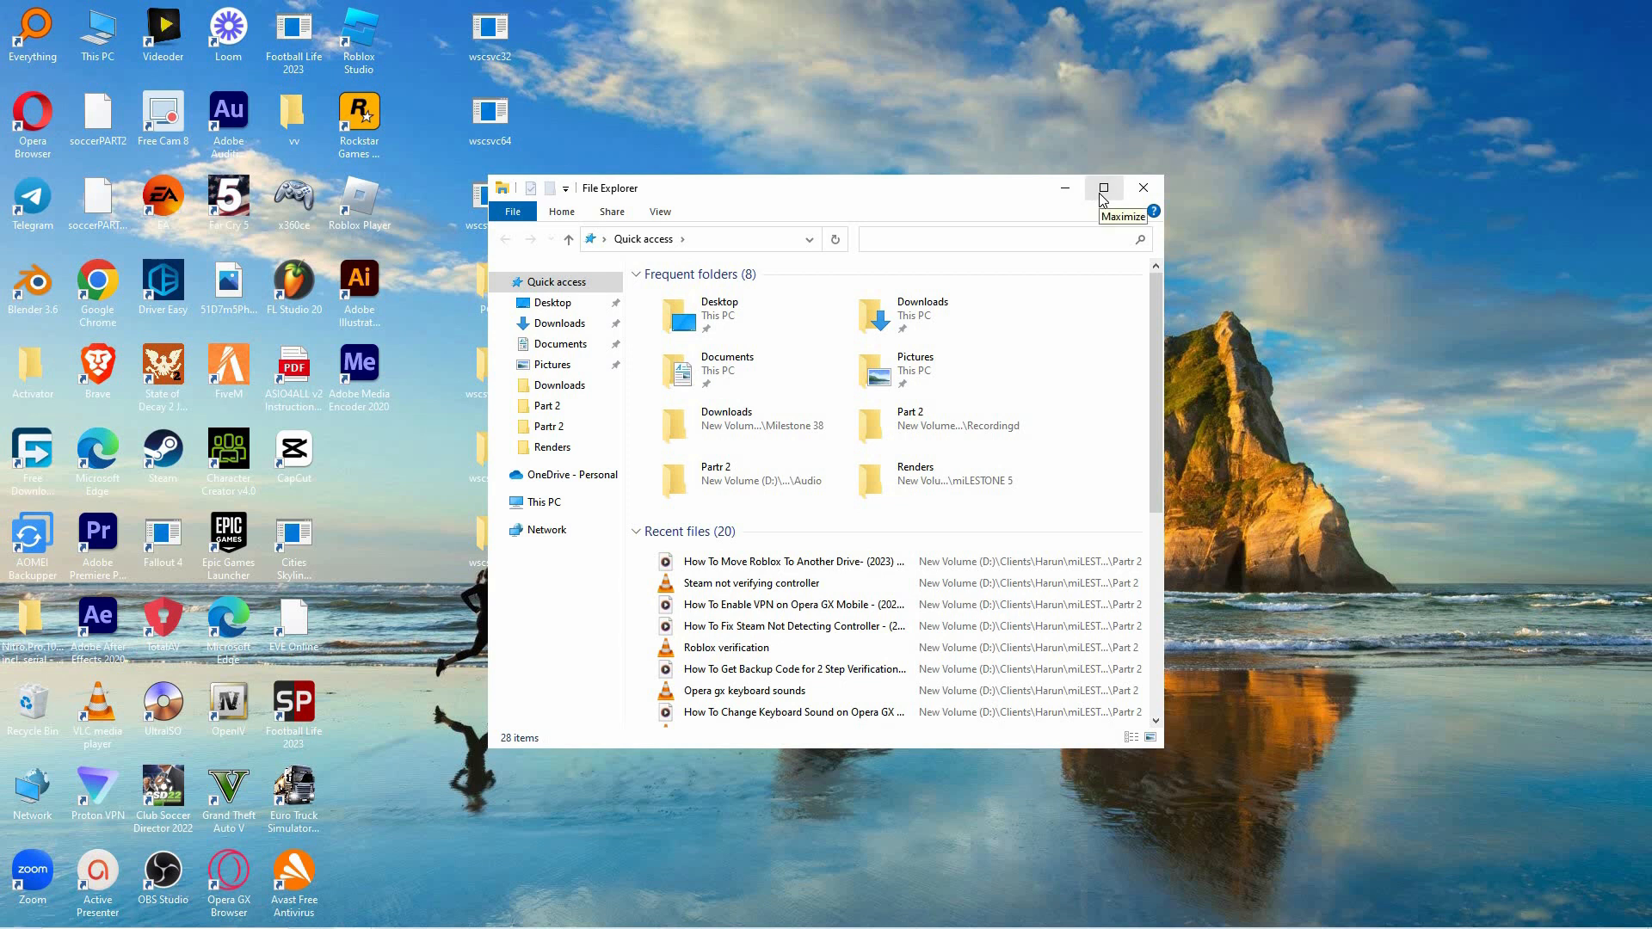
right_click(360, 204)
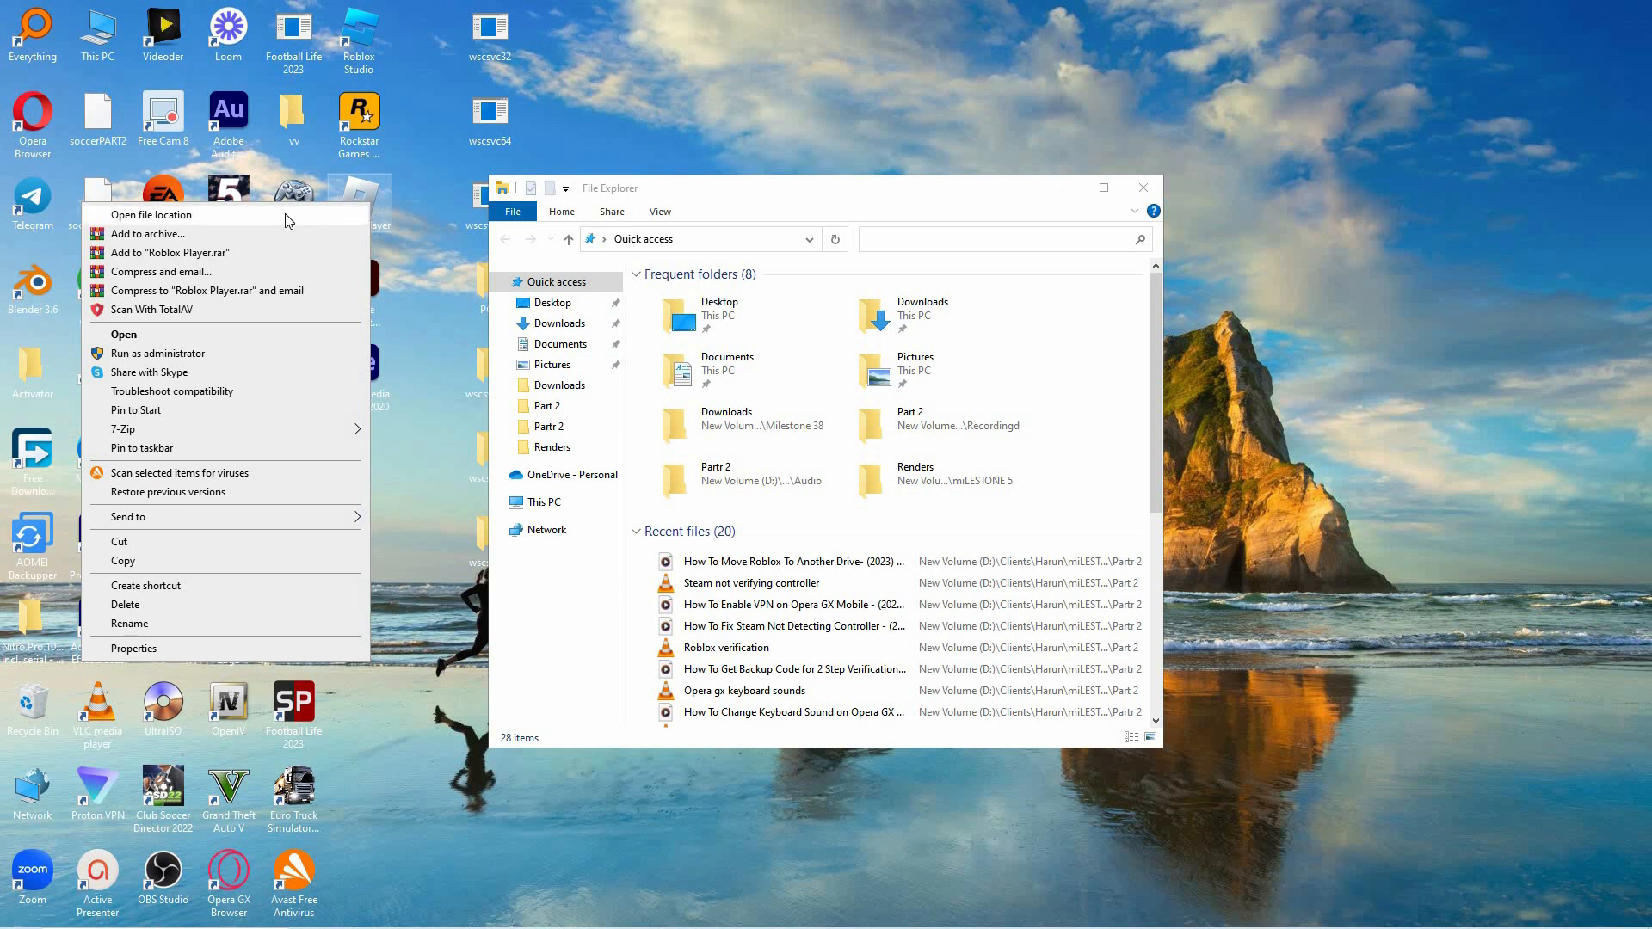
mouse_move(255, 223)
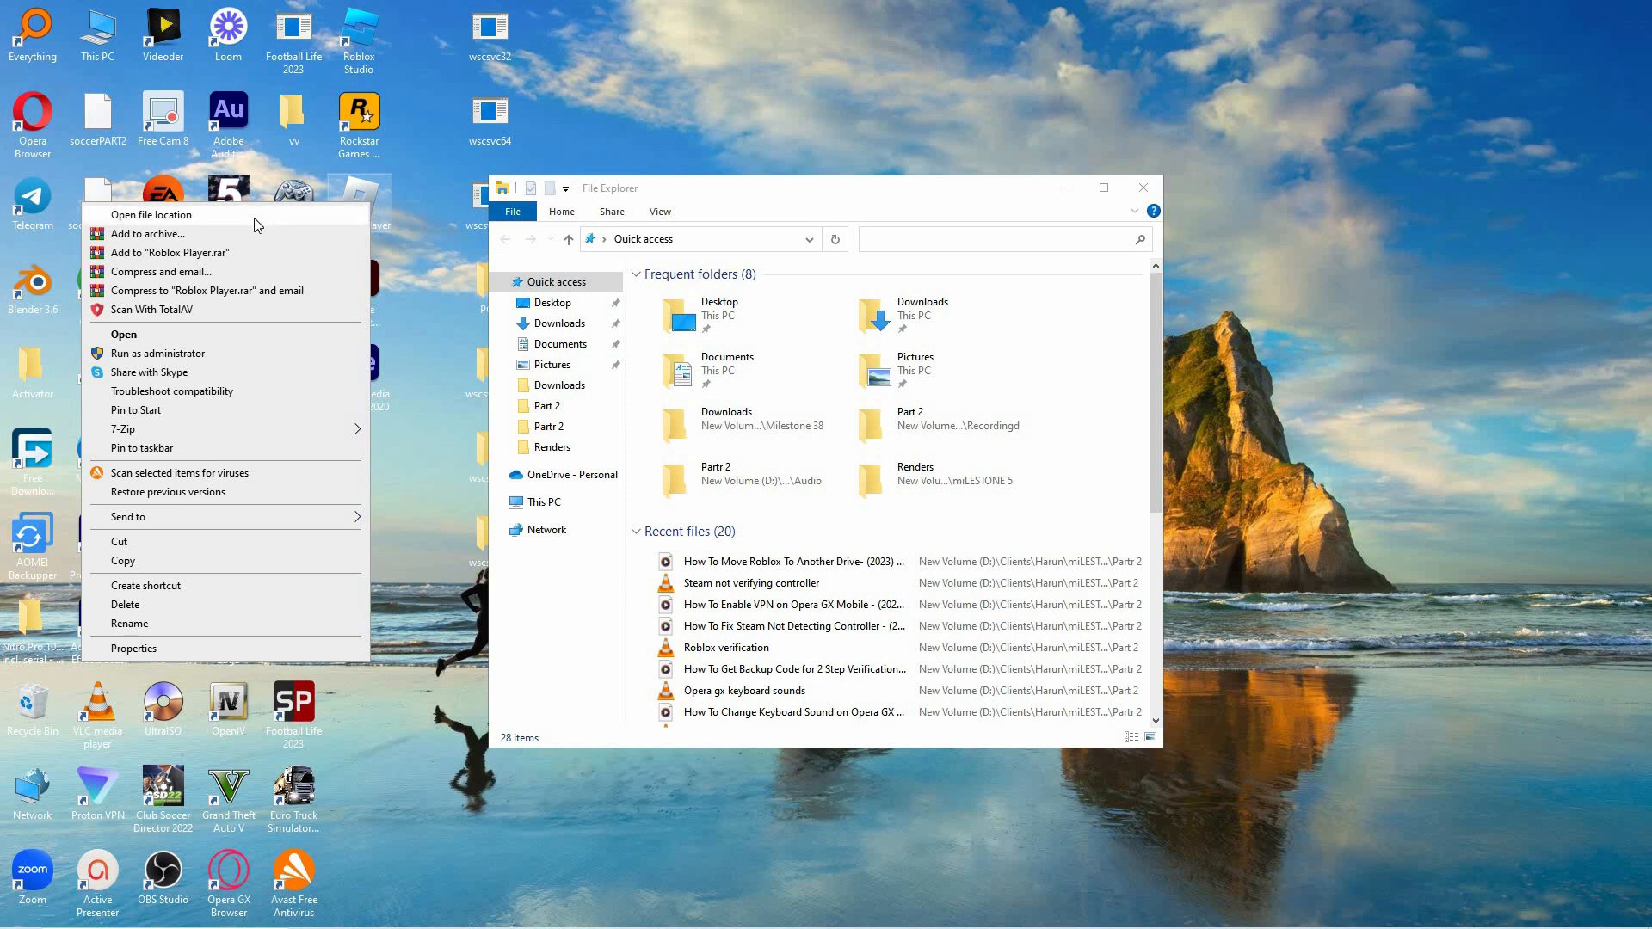
click(150, 215)
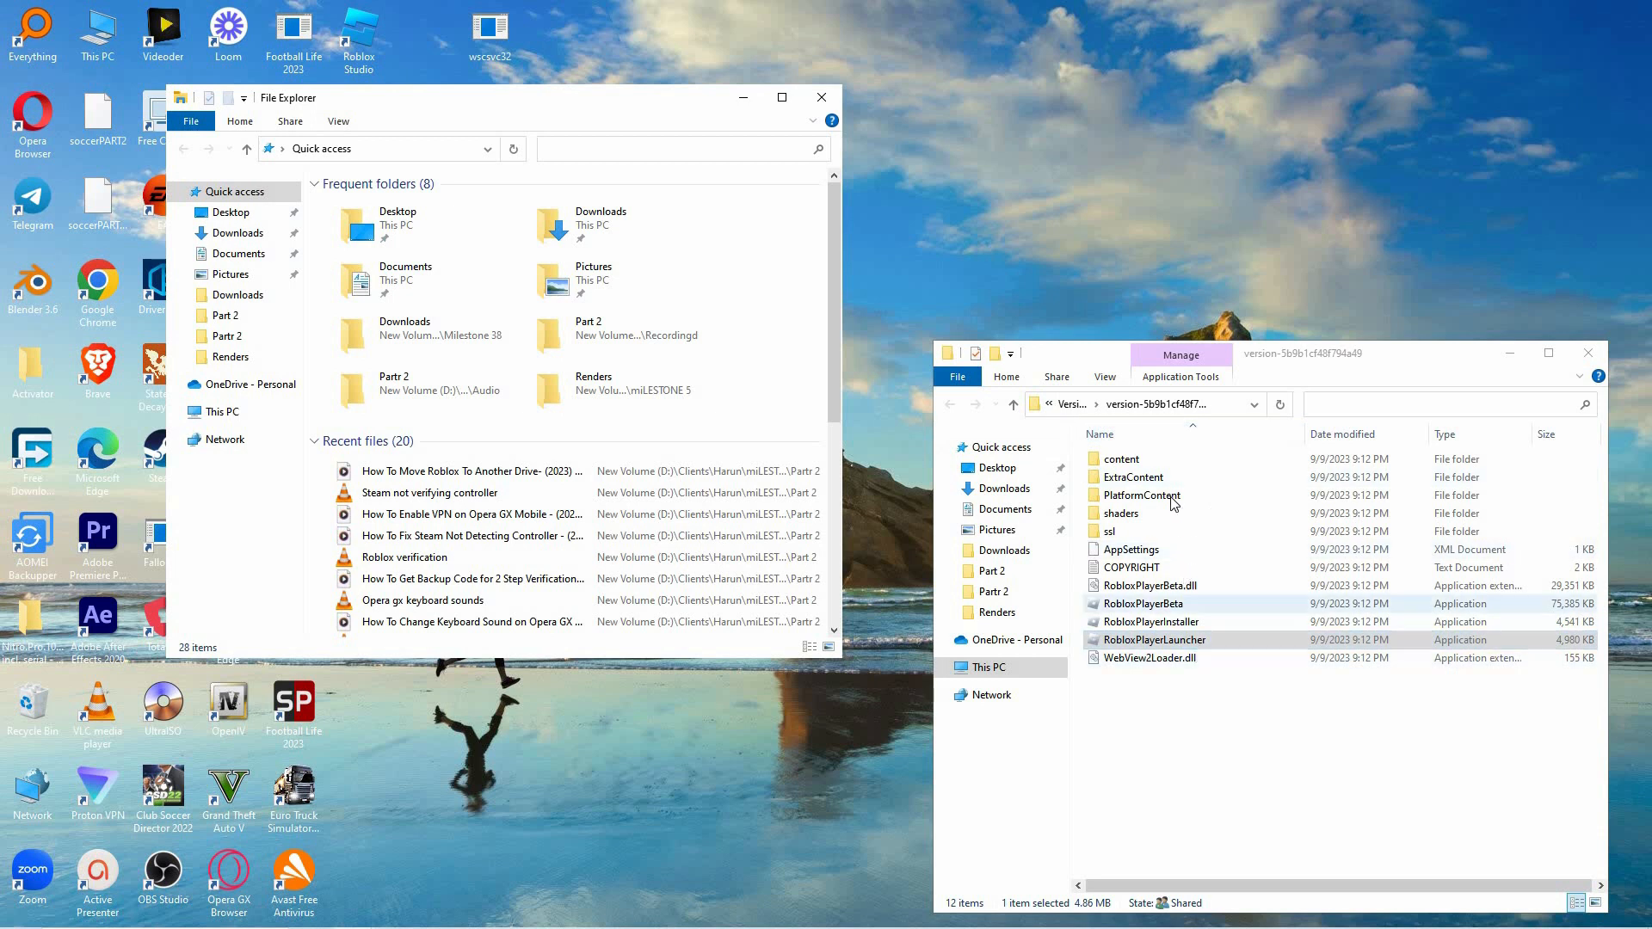
Select all 12 items in the Roblox Player install folder with Ctrl+A
click(1120, 458)
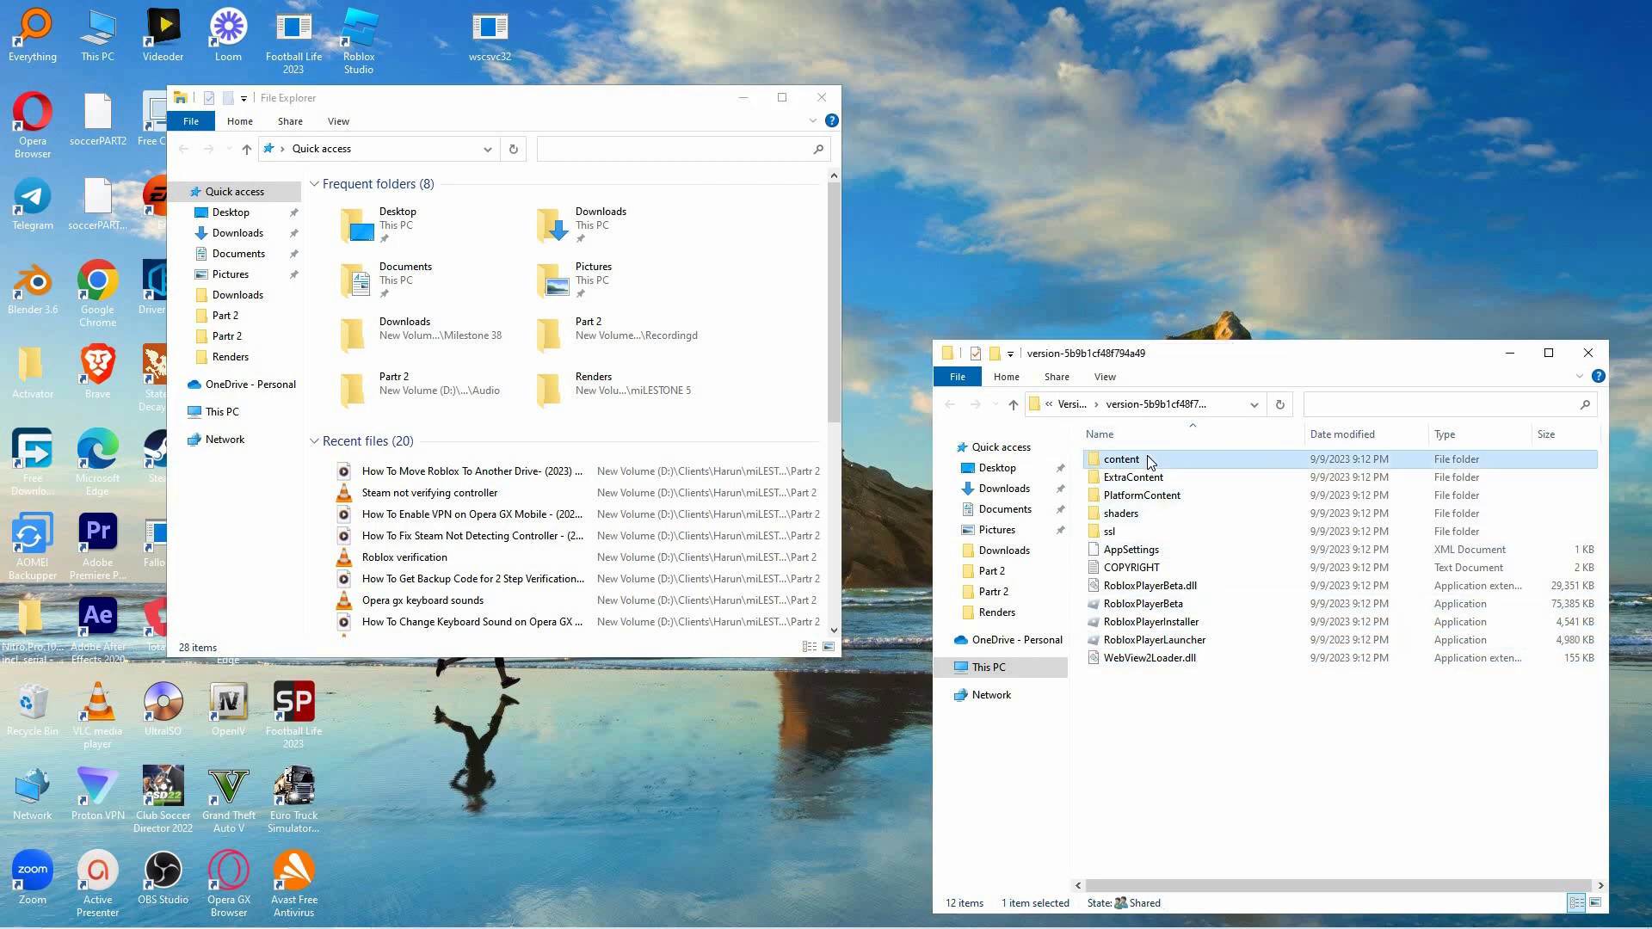
key(ctrl+a)
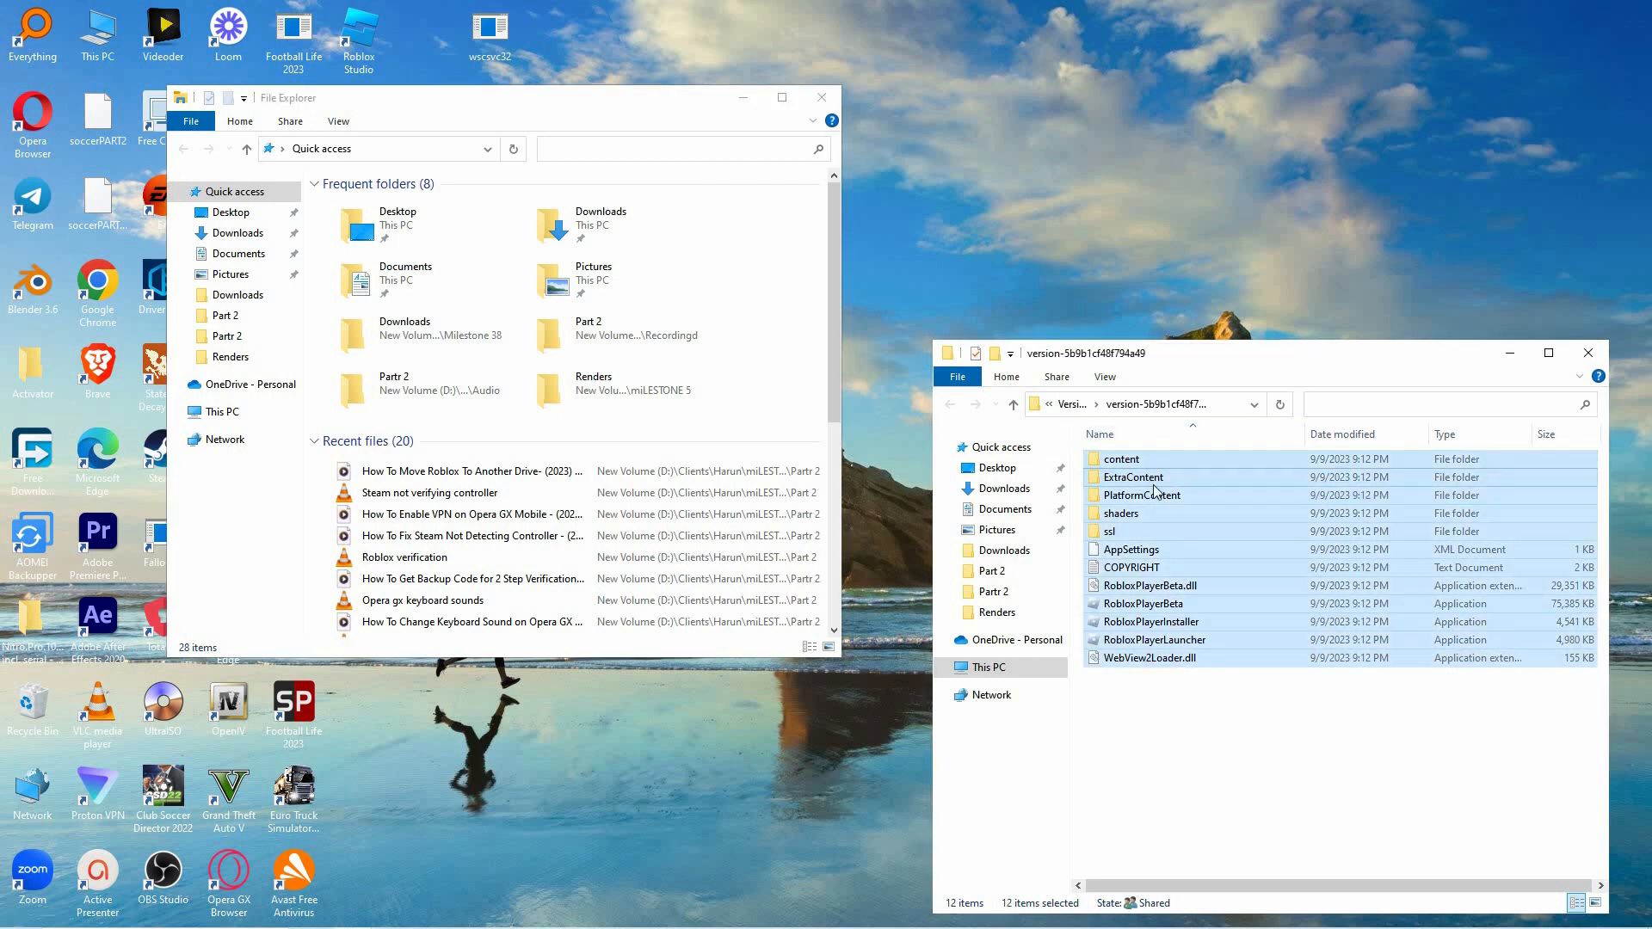